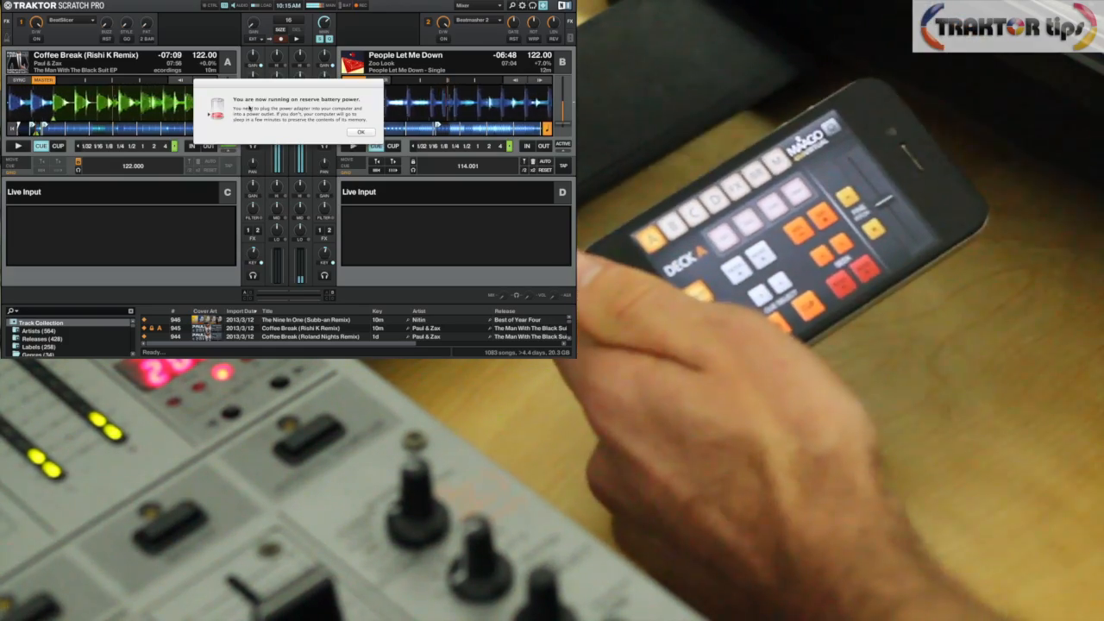
# Confirm the other-device control warning so decks A and B show unobstructed.
pyautogui.click(359, 131)
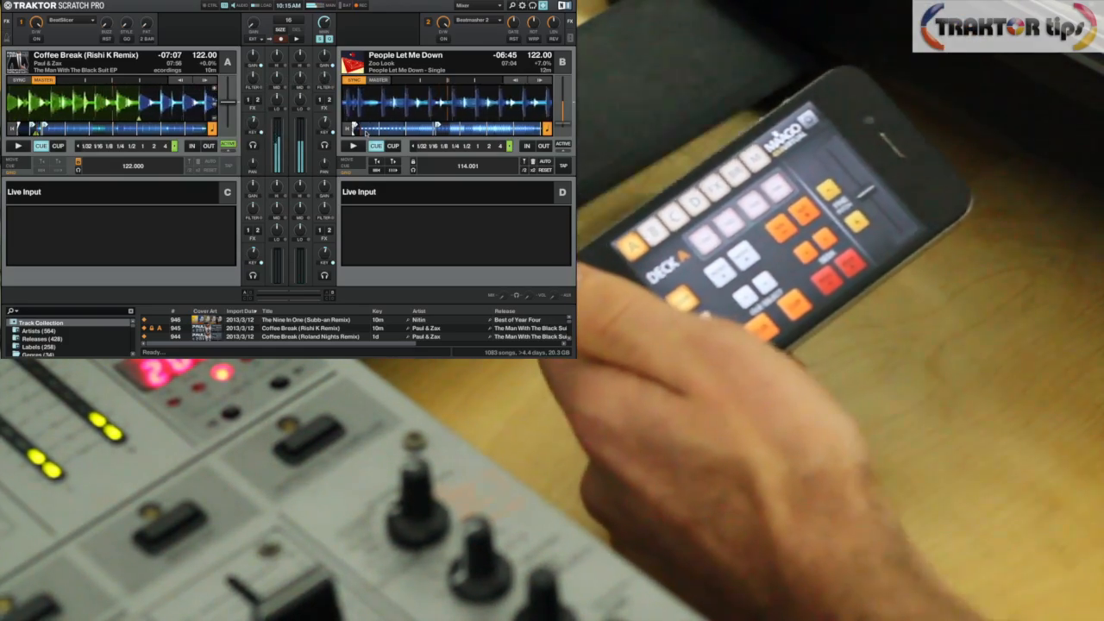